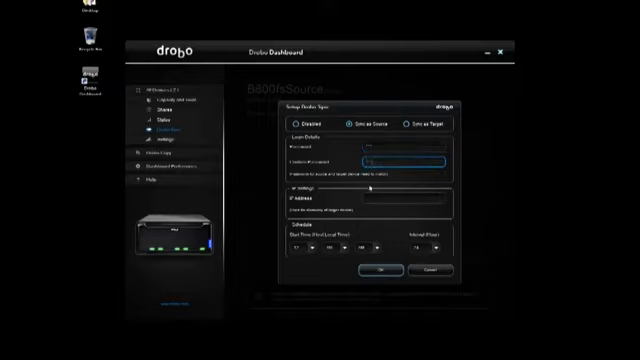
# Confirm the sync password, then set the sync start time and hourly interval.
pyautogui.click(395, 197)
pyautogui.write('172.12.14.20')
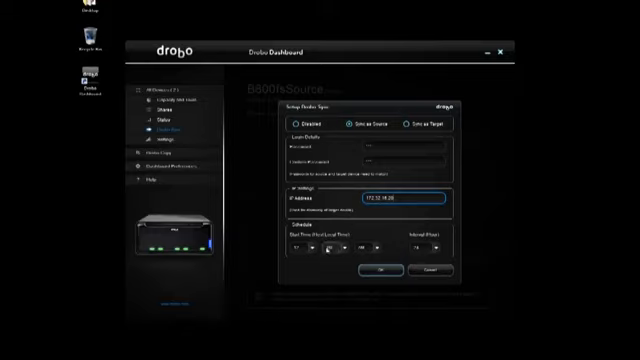
pyautogui.click(307, 250)
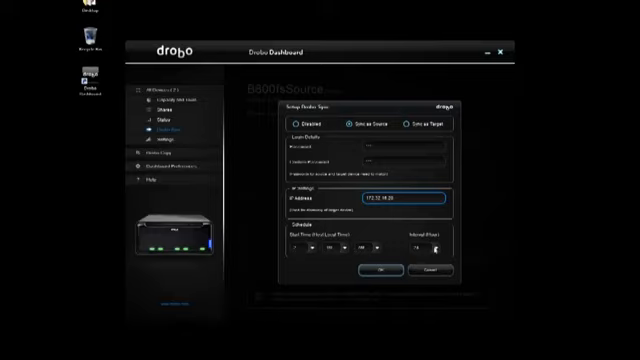
pyautogui.click(415, 240)
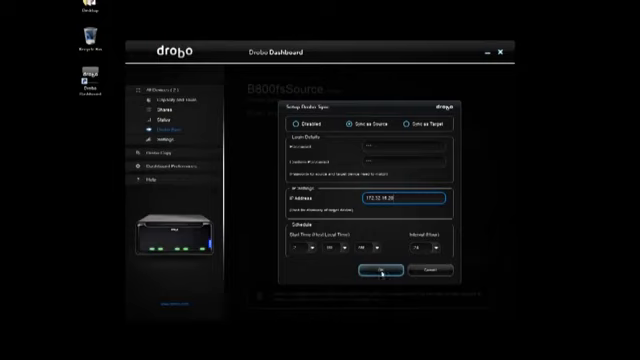
# Save B800fsSource's sync settings and select the B800fsTarget device.
pyautogui.click(377, 270)
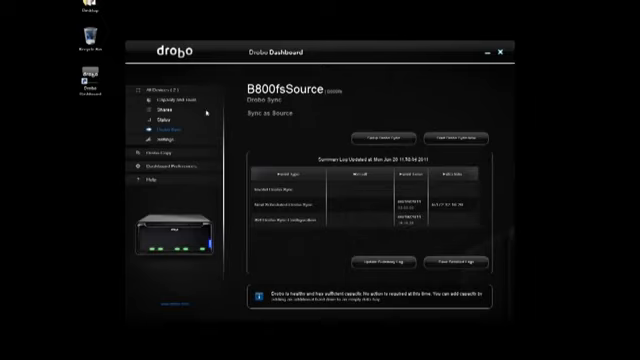
pyautogui.click(175, 85)
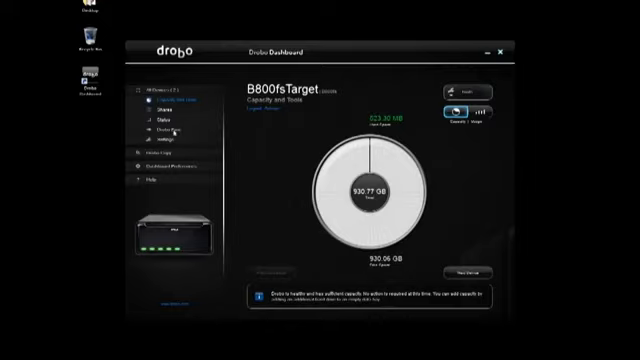
# Make B800fsTarget the Sync as Target device and confirm its sync password.
pyautogui.click(176, 130)
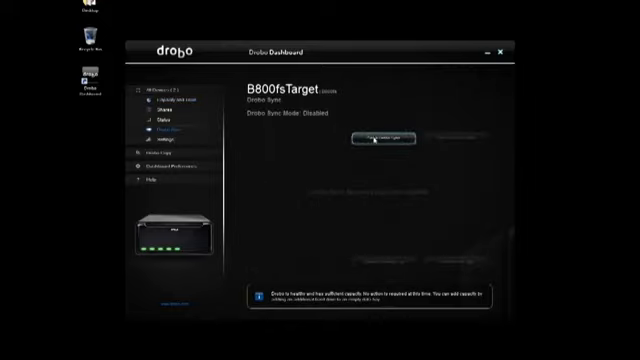
pyautogui.click(375, 139)
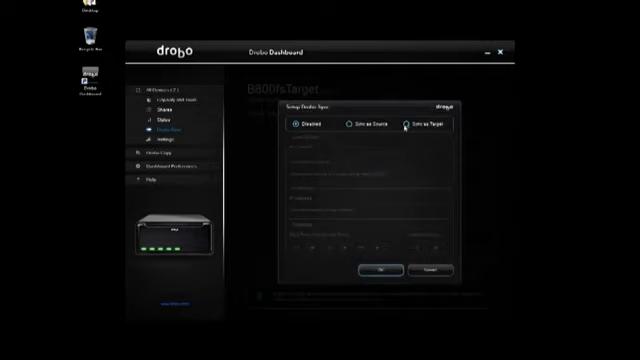
pyautogui.click(380, 270)
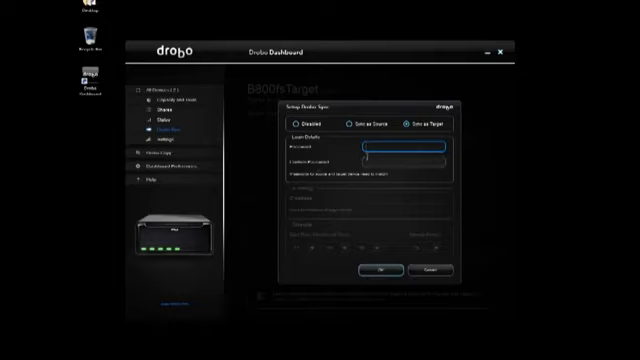
pyautogui.click(405, 162)
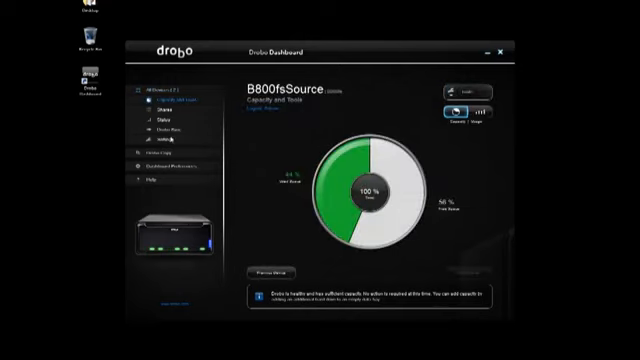
# Show All Devices to list B800fsTarget and B800fsSource together.
pyautogui.click(160, 128)
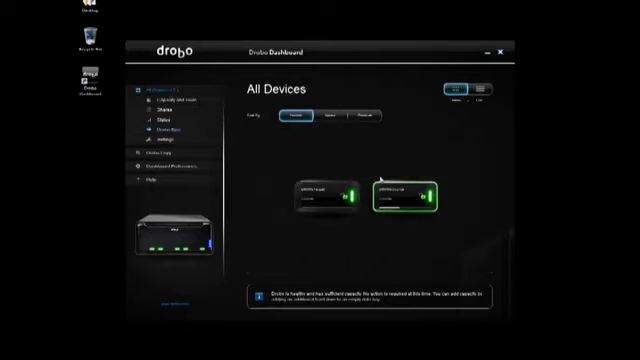
# Review B800fsTarget's Drobo Sync setup, then cancel without changes.
pyautogui.click(410, 195)
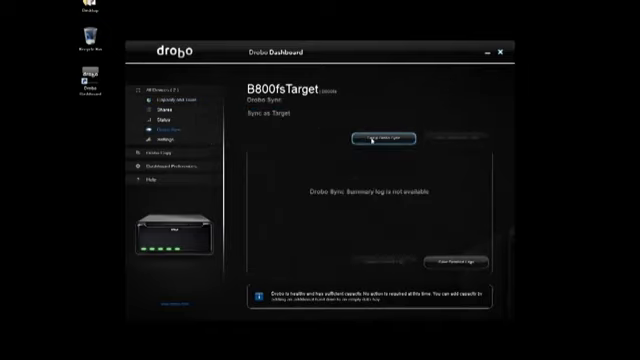
pyautogui.click(383, 139)
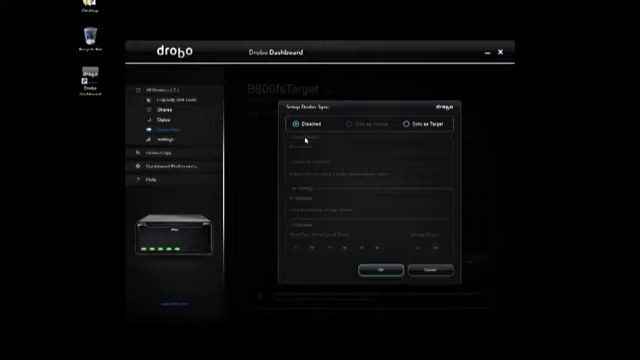
pyautogui.moveTo(352, 187)
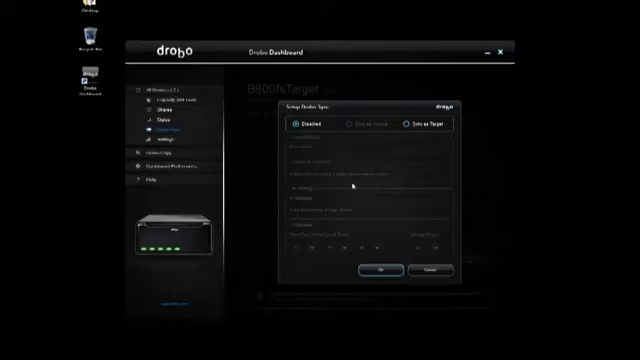
pyautogui.click(379, 268)
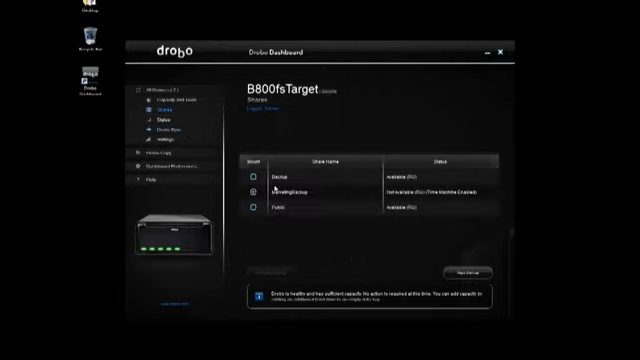
pyautogui.moveTo(325, 203)
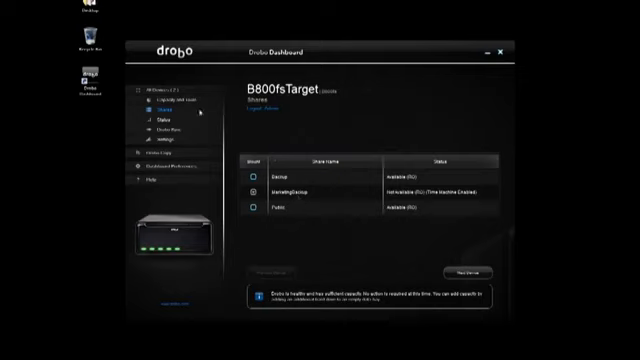
# Return to the All Devices overview showing both Drobo units.
pyautogui.click(153, 87)
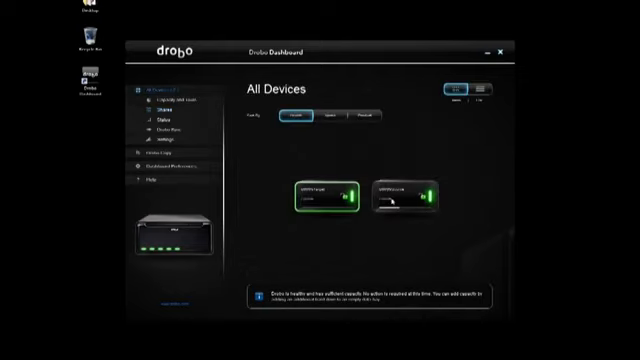